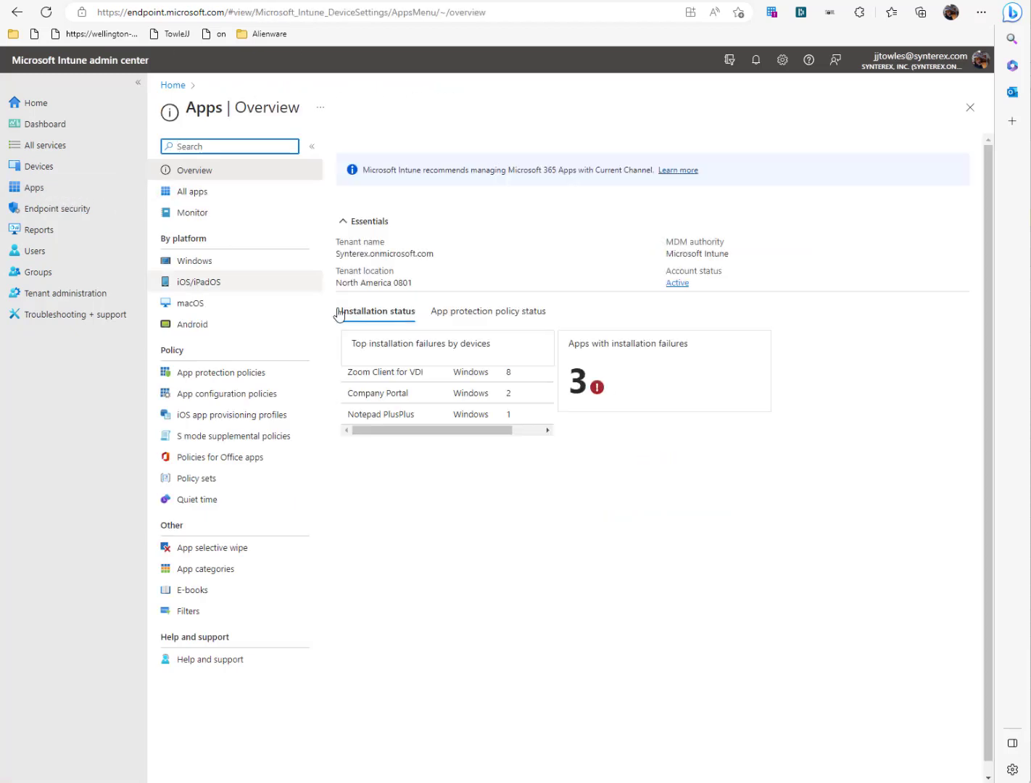
From Apps > Windows, add a new app of type Microsoft 365 Apps for Windows 10 and later
{"action": "left_click", "coordinate": [194, 262]}
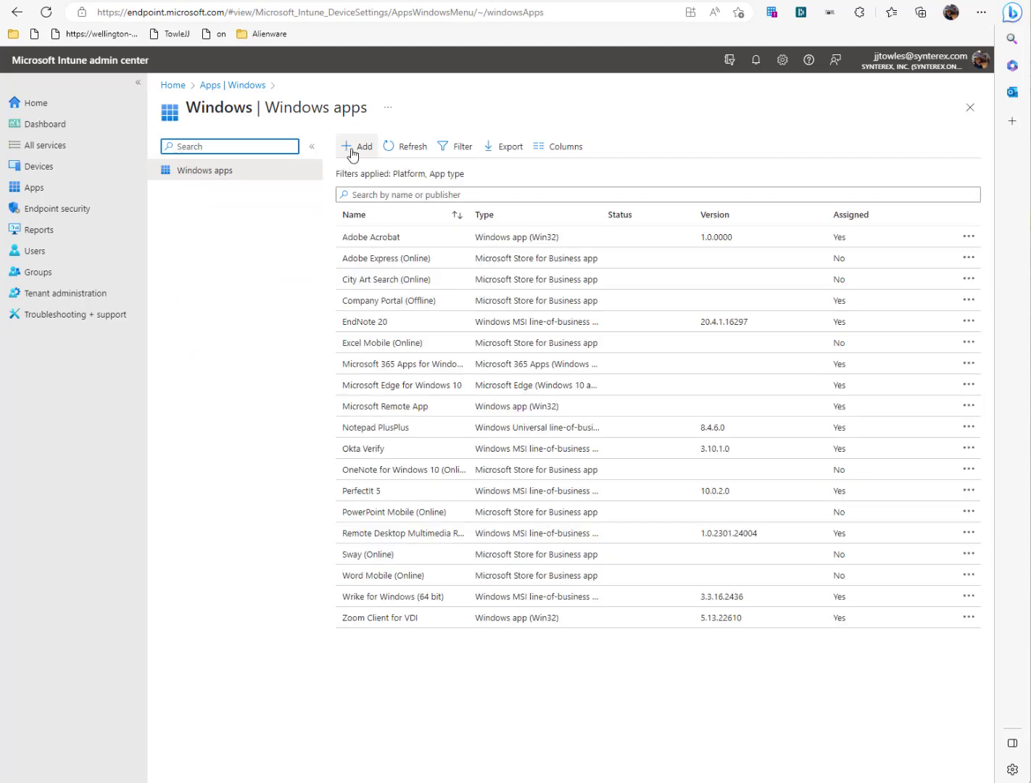
{"action": "left_click", "coordinate": [356, 145]}
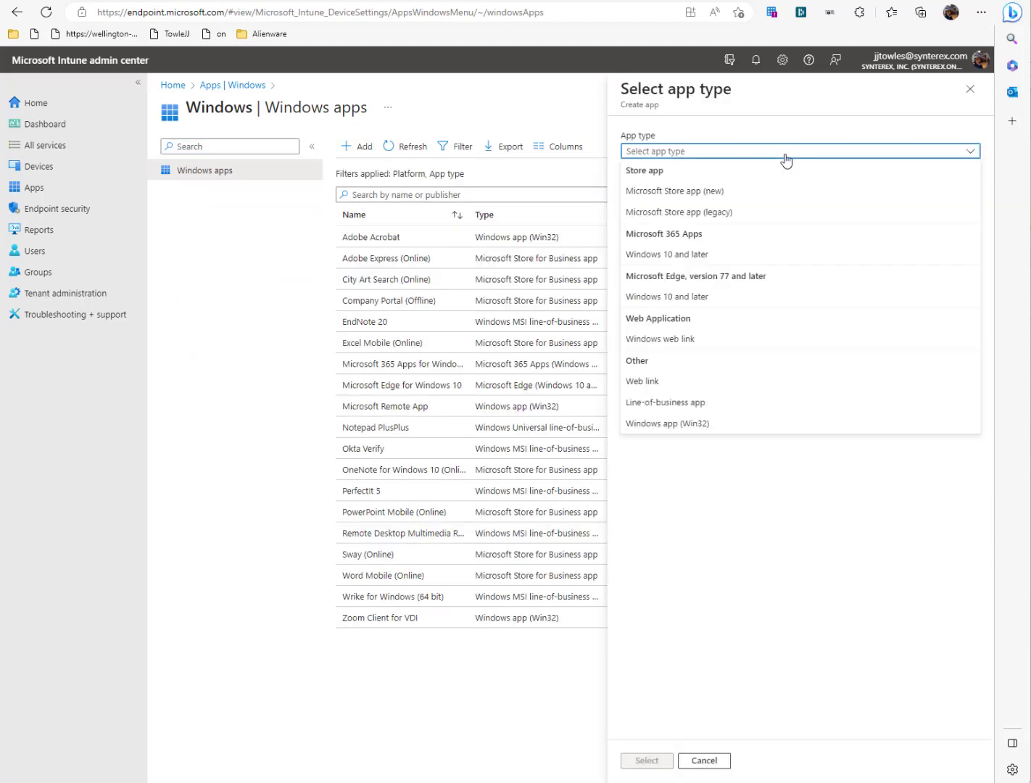
{"action": "left_click", "coordinate": [666, 254]}
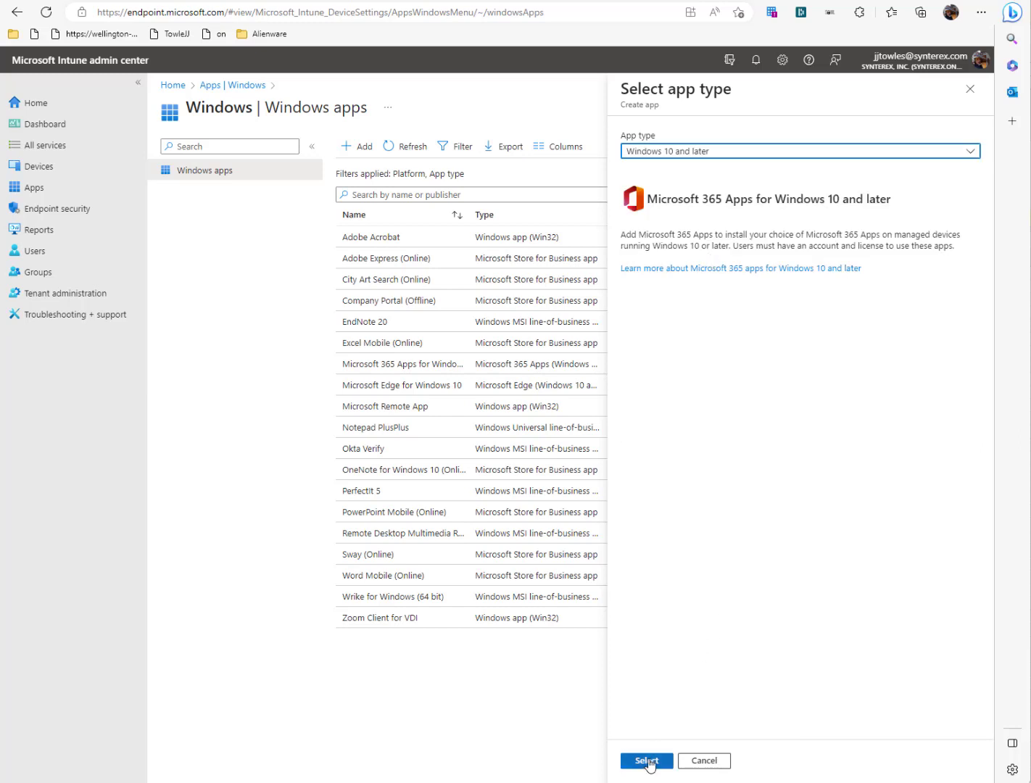
{"action": "left_click", "coordinate": [646, 760]}
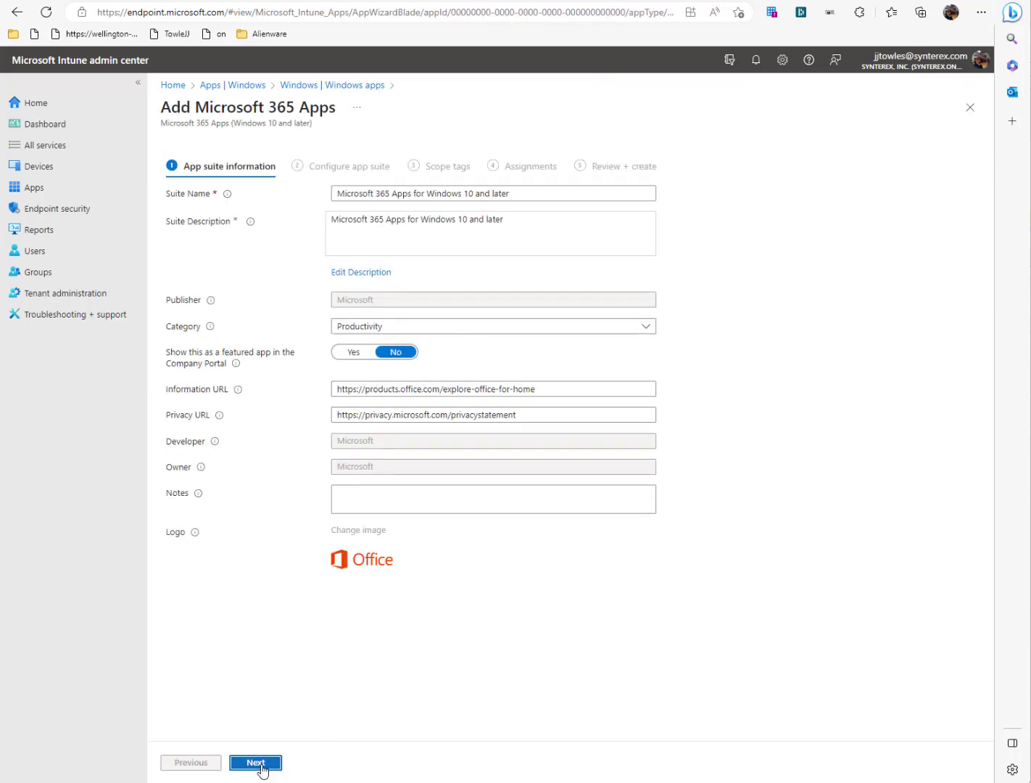
Advance to Configure app suite, try Enter XML data, then keep Configuration designer as the format
{"action": "left_click", "coordinate": [255, 763]}
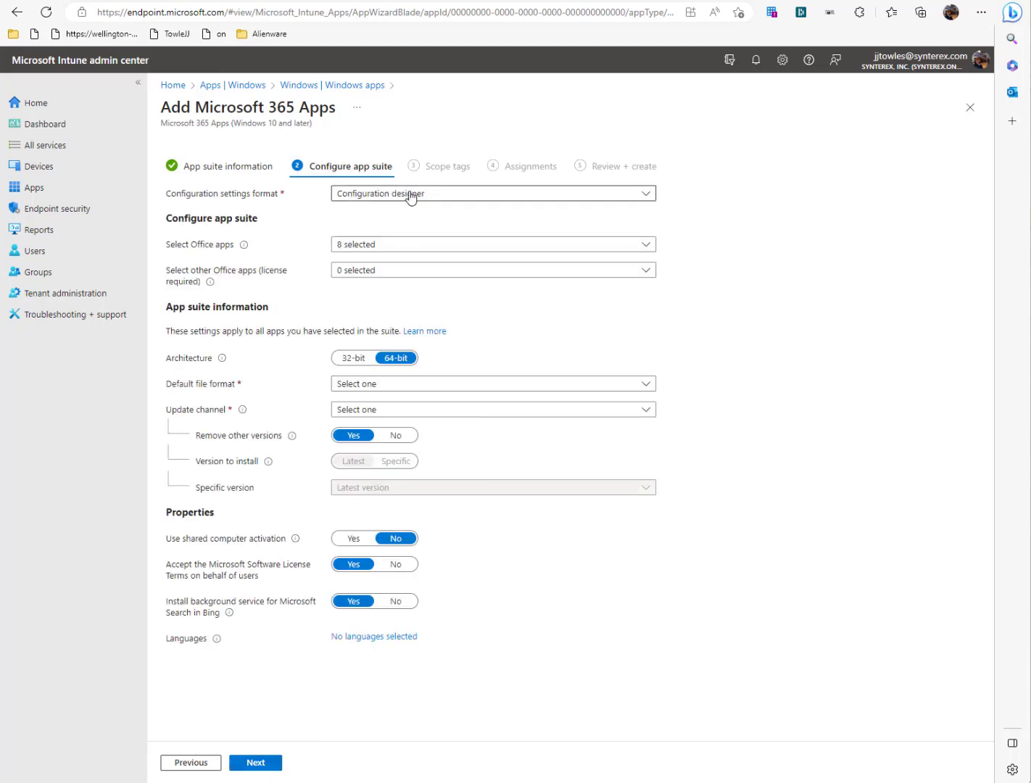
{"action": "left_click", "coordinate": [493, 193]}
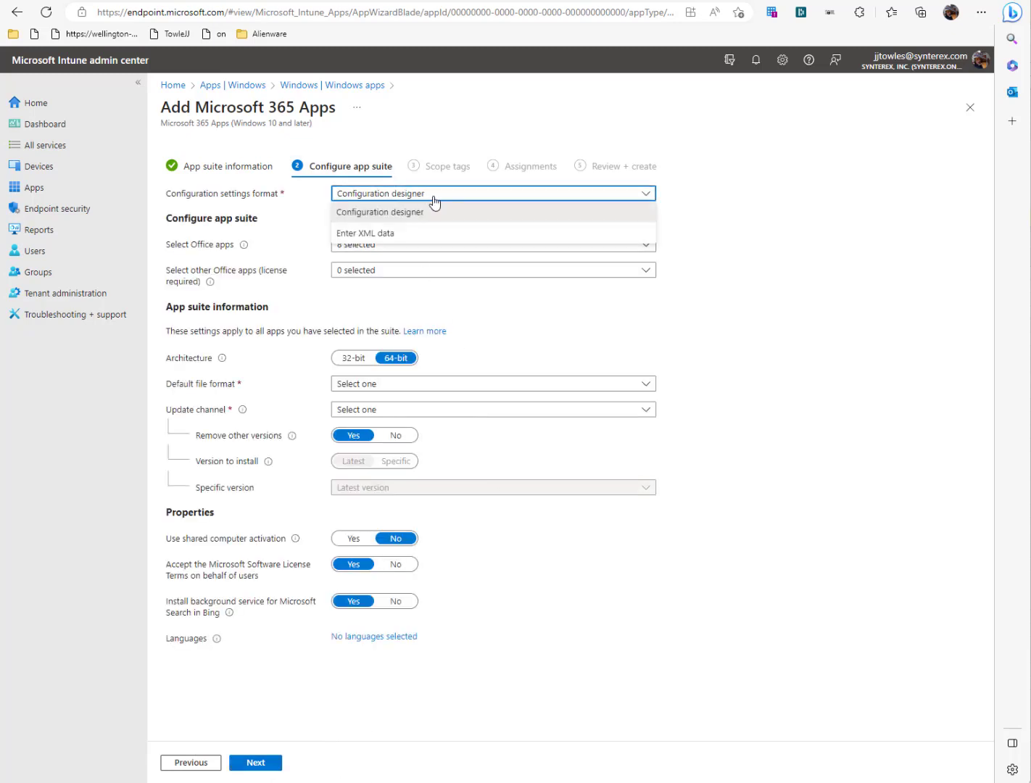
{"action": "left_click", "coordinate": [364, 232]}
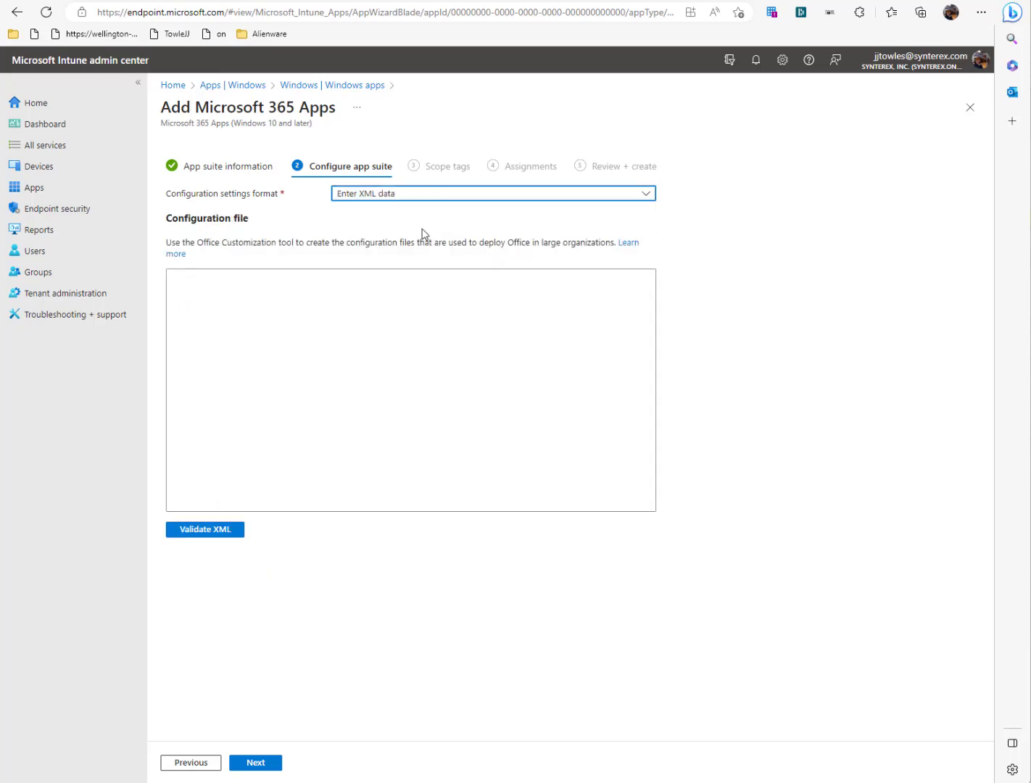
{"action": "left_click", "coordinate": [493, 193]}
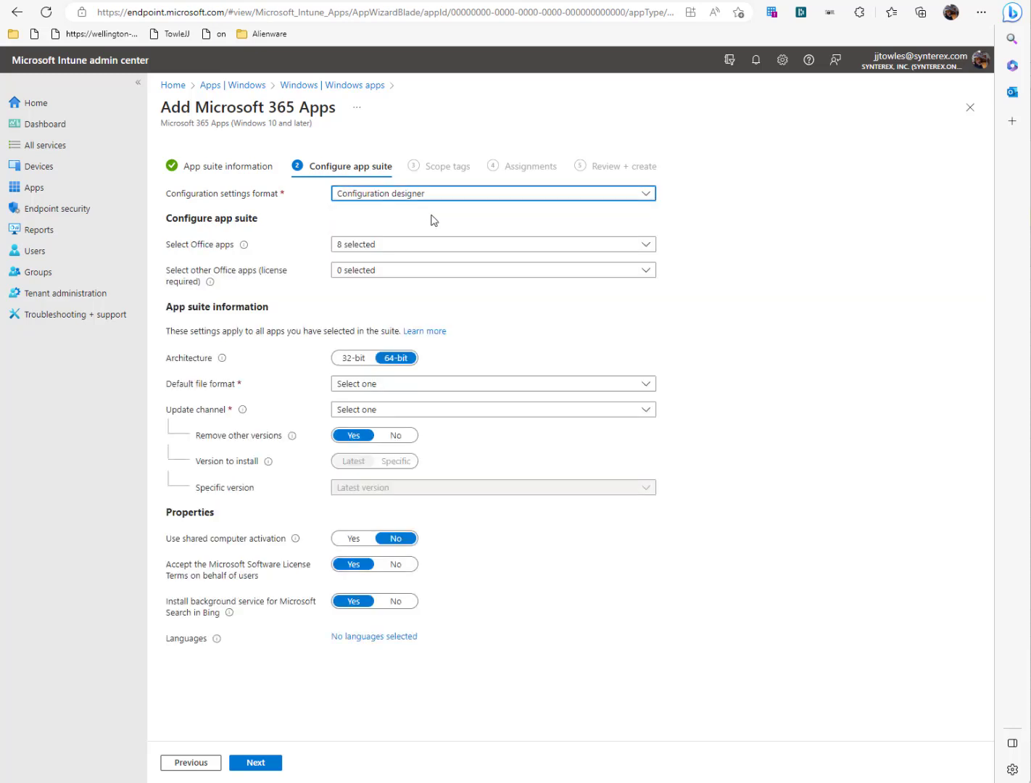
Exclude Skype for Business from the Office apps and add Project Online Desktop Client
{"action": "left_click", "coordinate": [493, 244]}
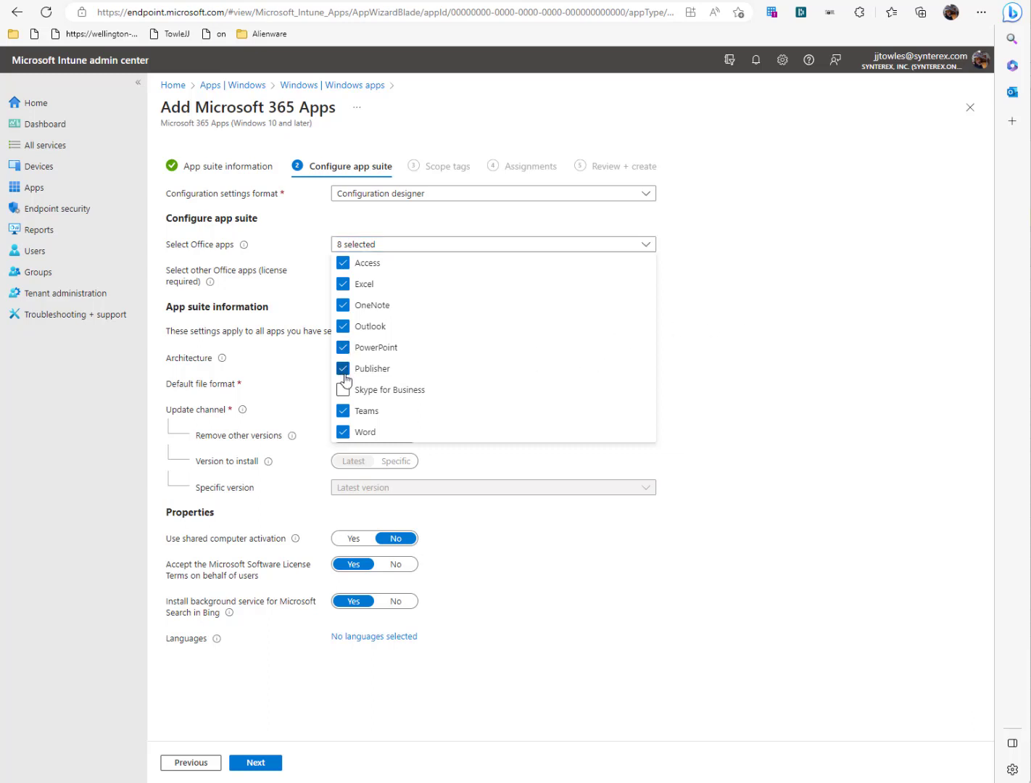
{"action": "left_click", "coordinate": [342, 369]}
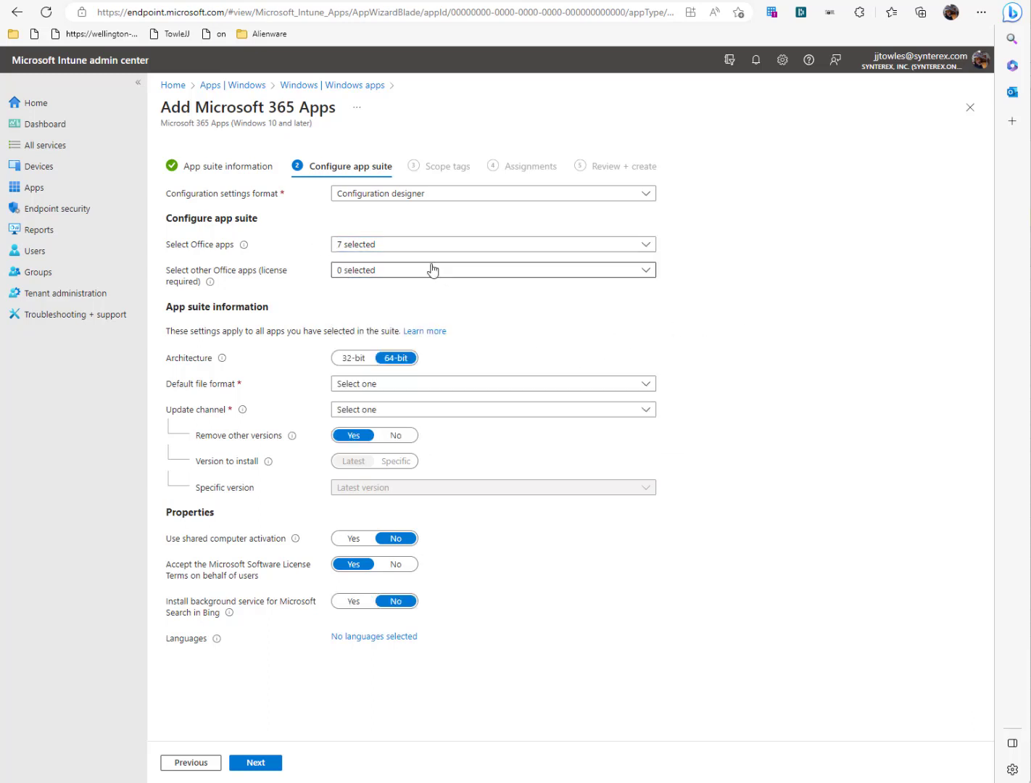
{"action": "left_click", "coordinate": [494, 270]}
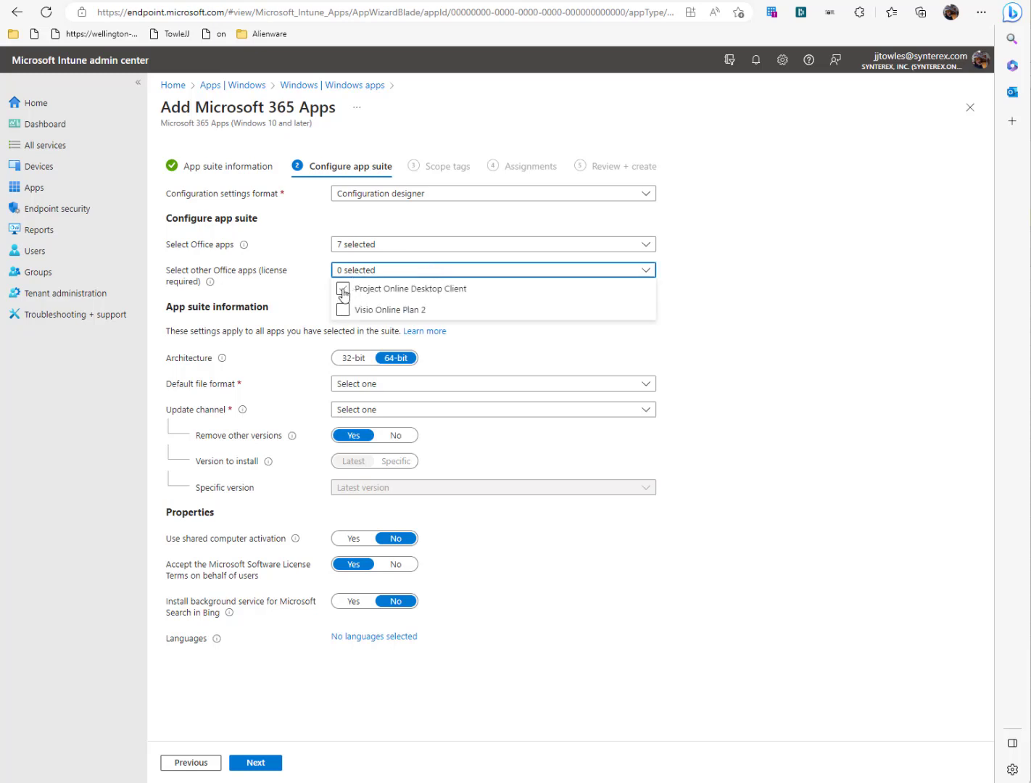
{"action": "left_click", "coordinate": [342, 289]}
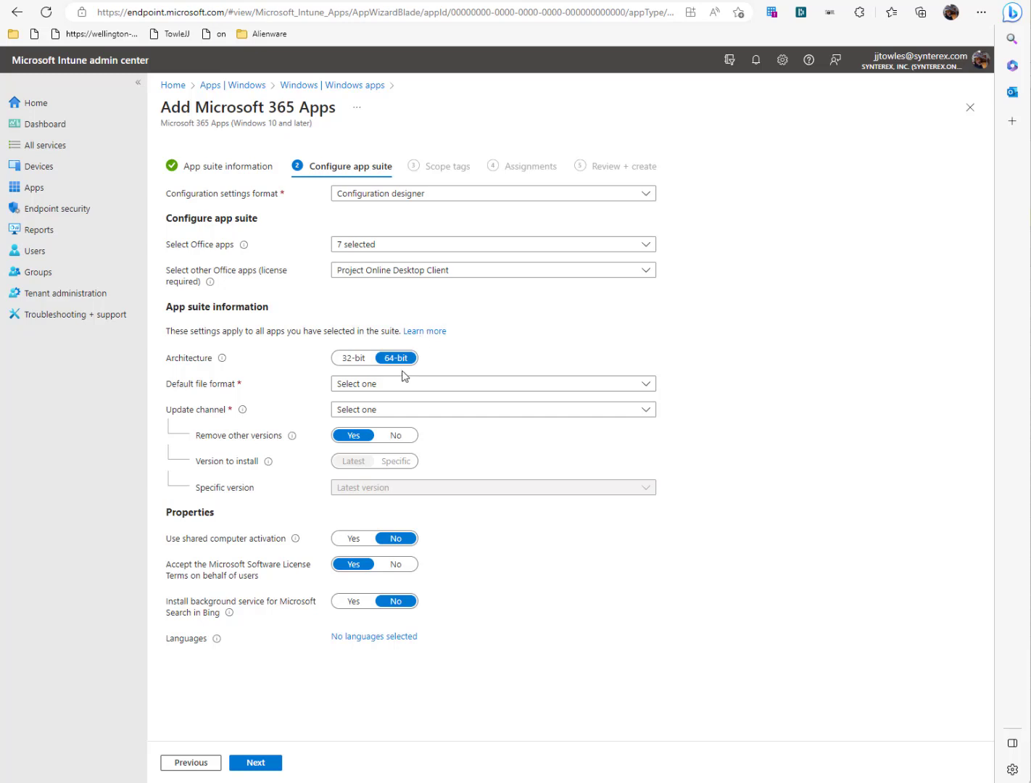
Set the default file format to Office Open Document Format and update channel to Current Channel (Preview)
{"action": "left_click", "coordinate": [494, 383]}
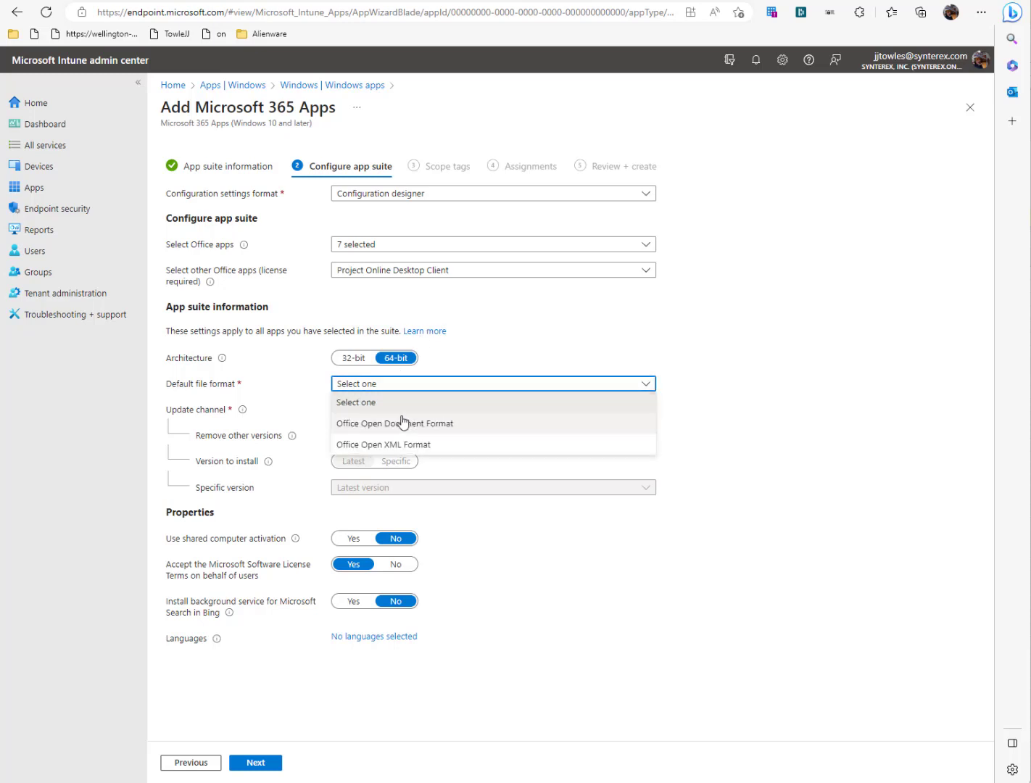
{"action": "left_click", "coordinate": [395, 424]}
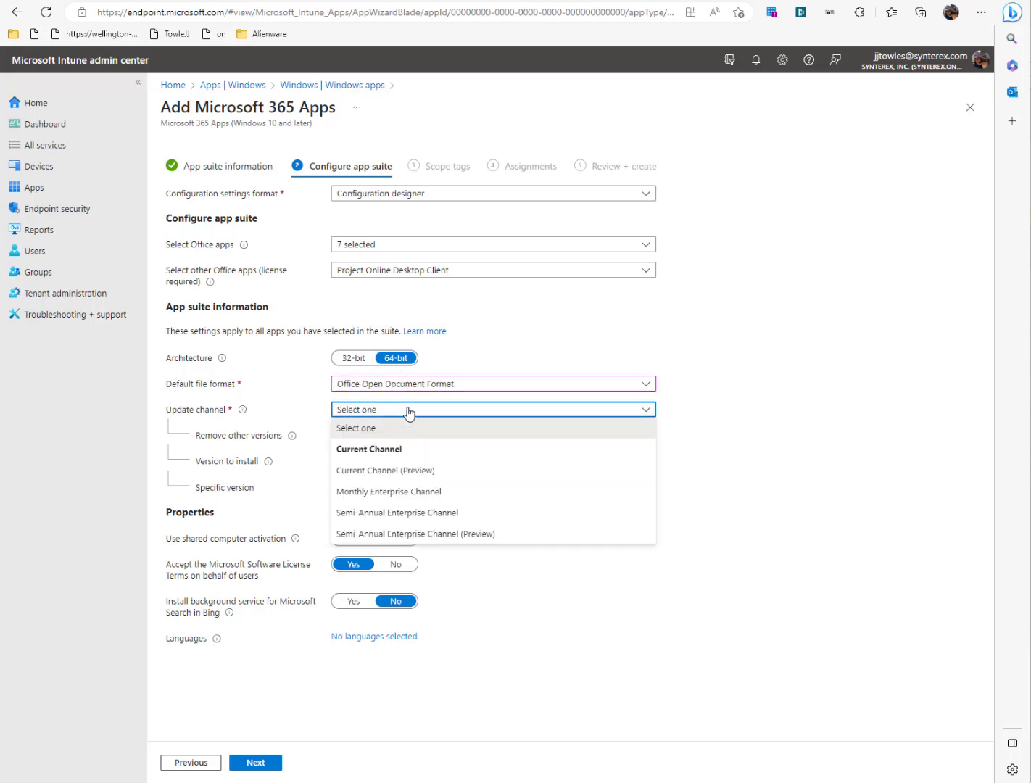
{"action": "mouse_move", "coordinate": [395, 476]}
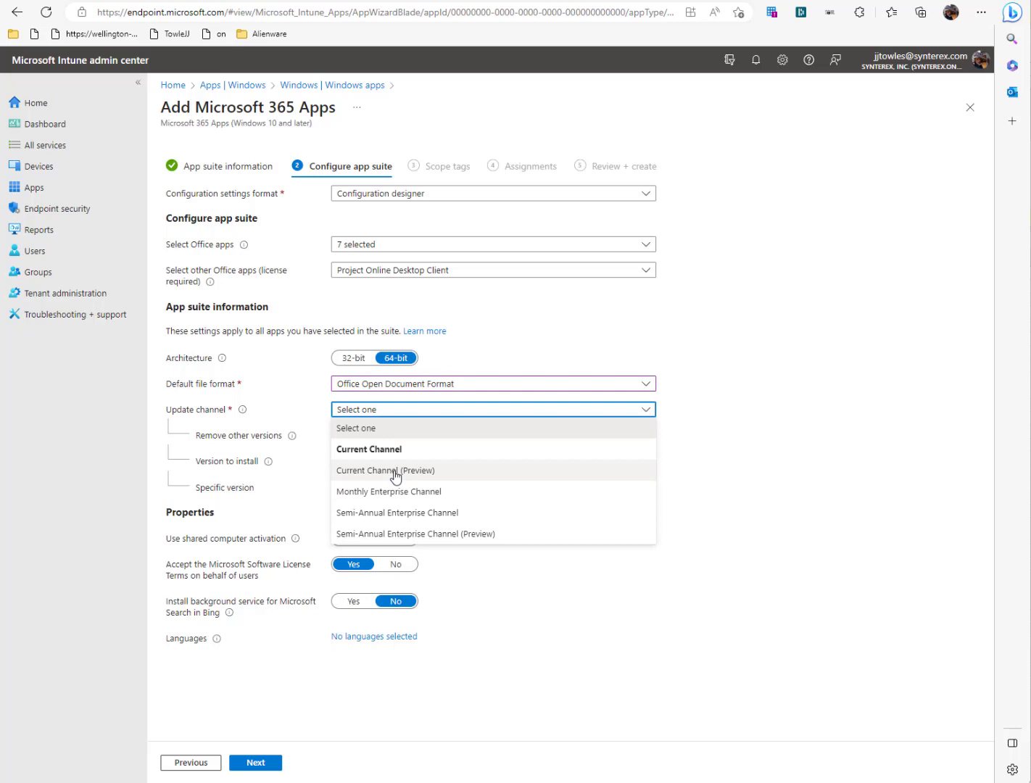
{"action": "left_click", "coordinate": [386, 470]}
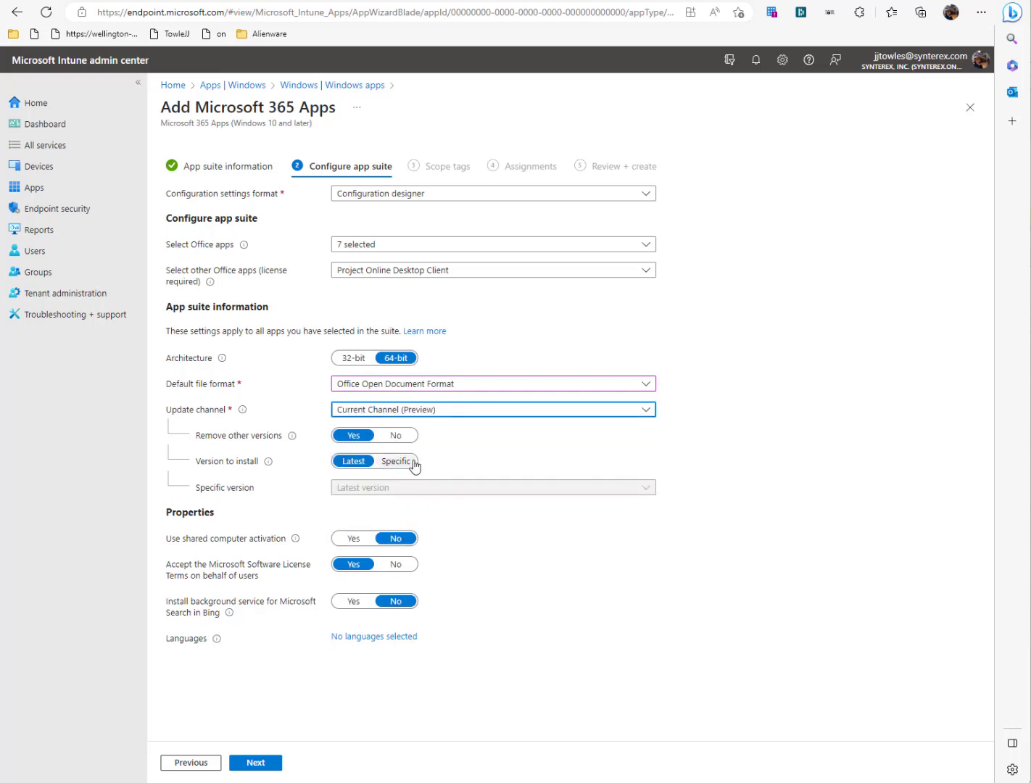
Install the Latest version, enable shared computer activation and the Bing search background service
{"action": "left_click", "coordinate": [394, 460]}
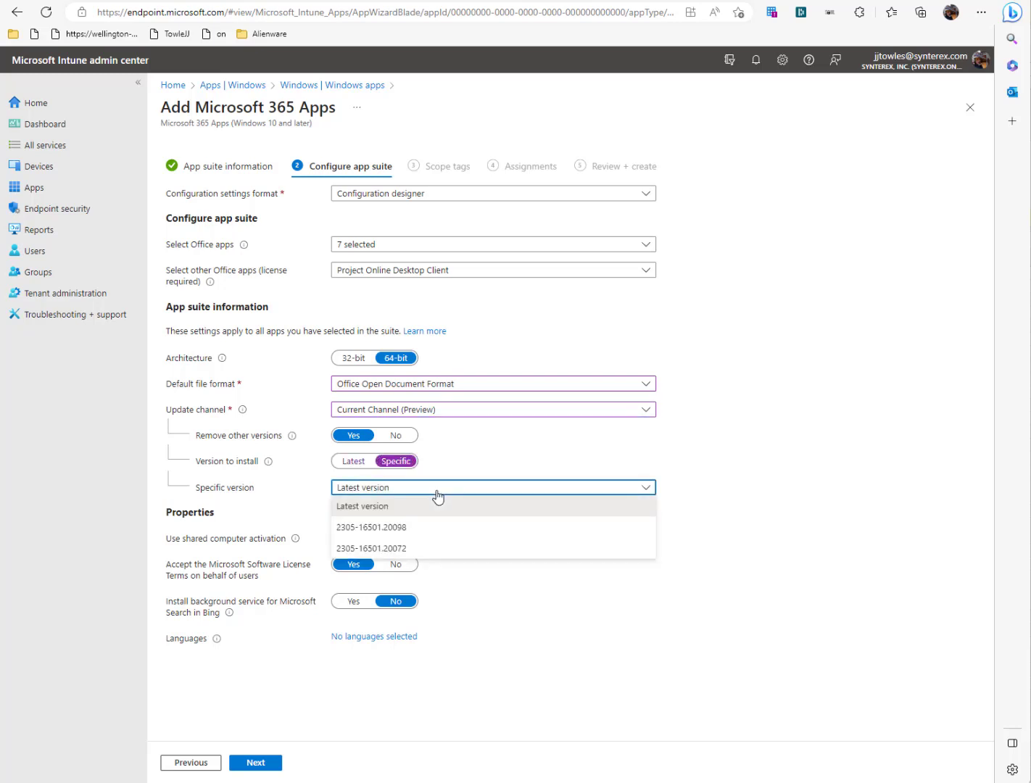
{"action": "left_click", "coordinate": [352, 461]}
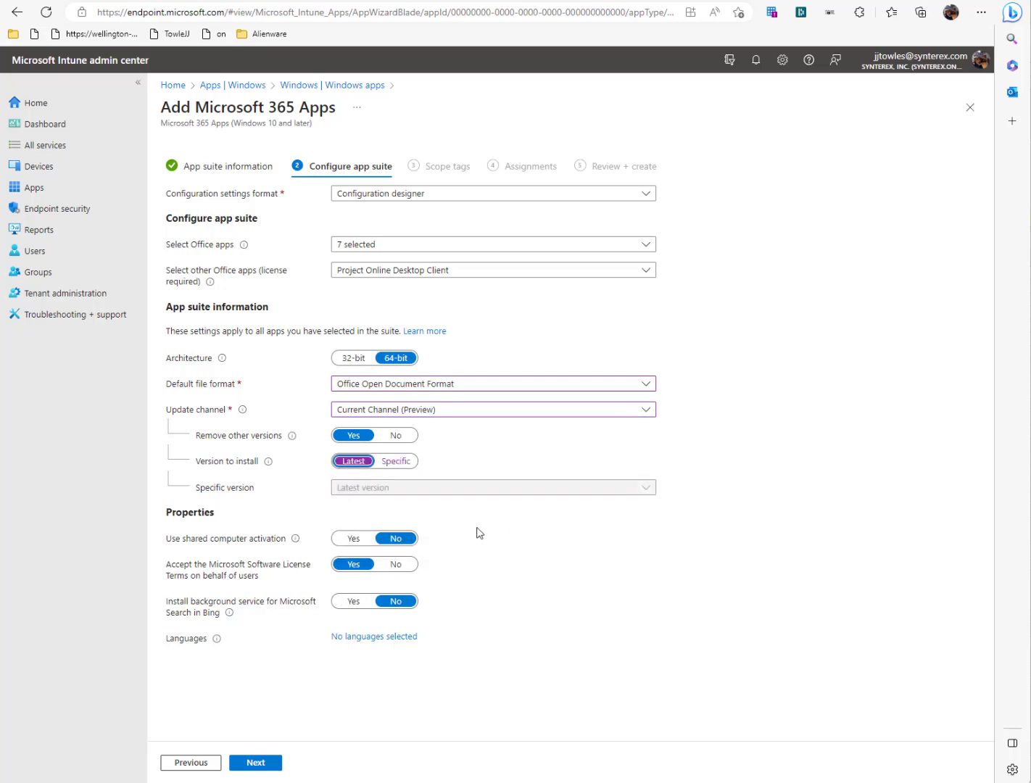
{"action": "left_click", "coordinate": [353, 539]}
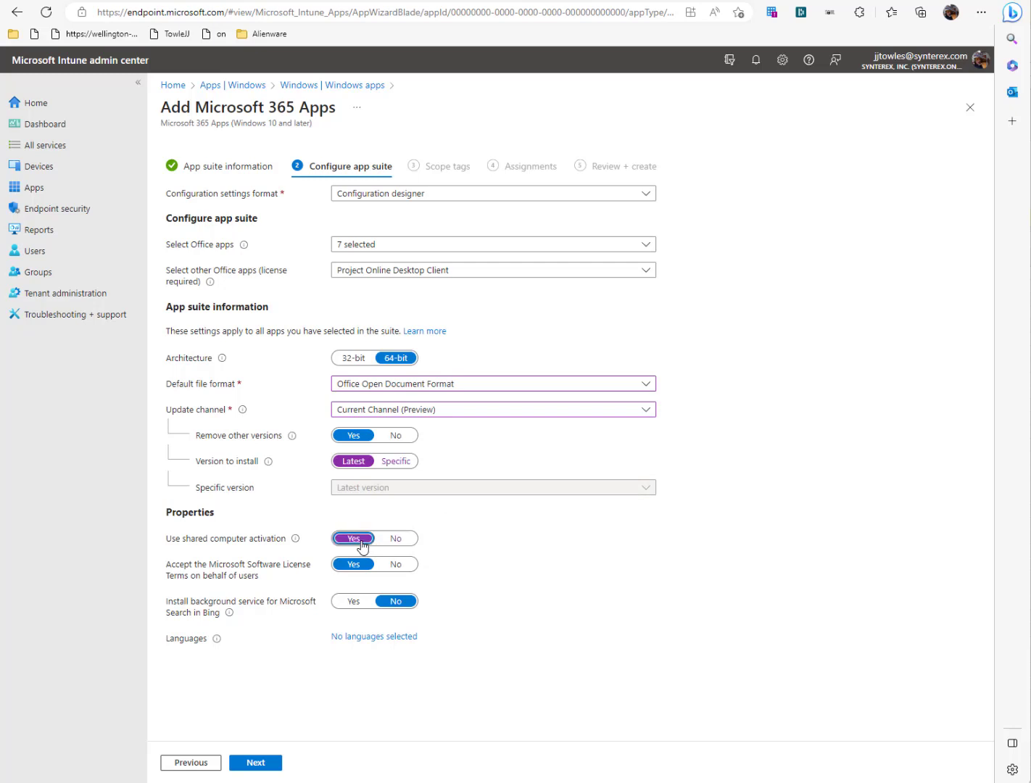
{"action": "left_click", "coordinate": [354, 564]}
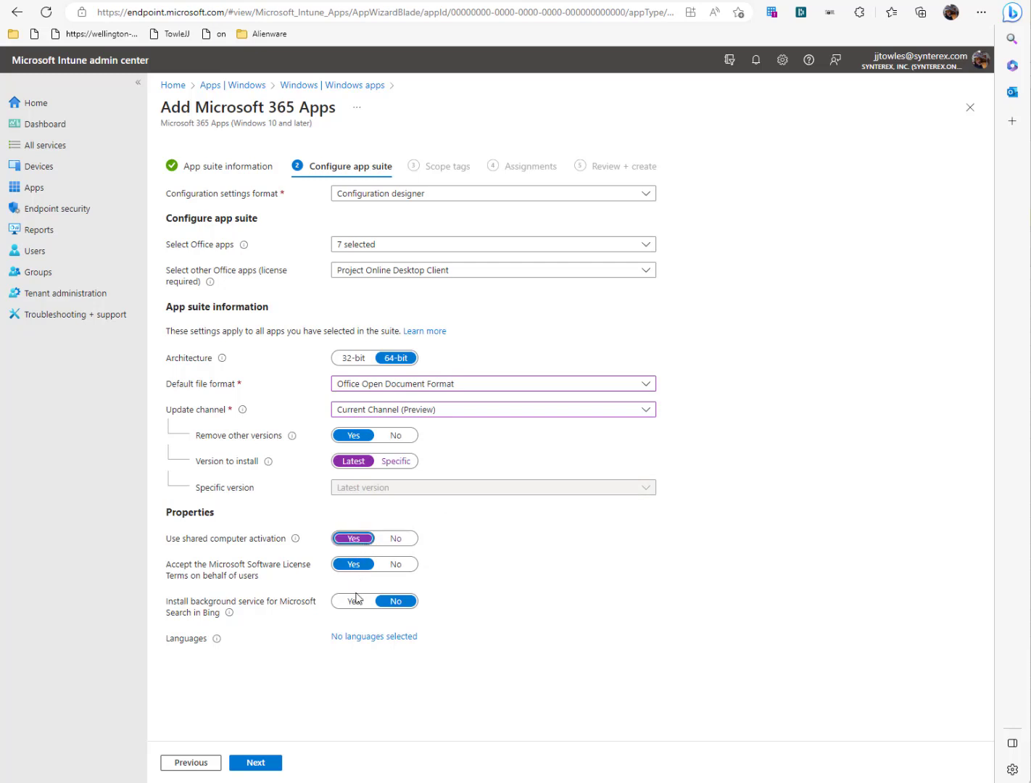
Add English as an Office language and continue to the scope tags step
{"action": "left_click", "coordinate": [354, 600]}
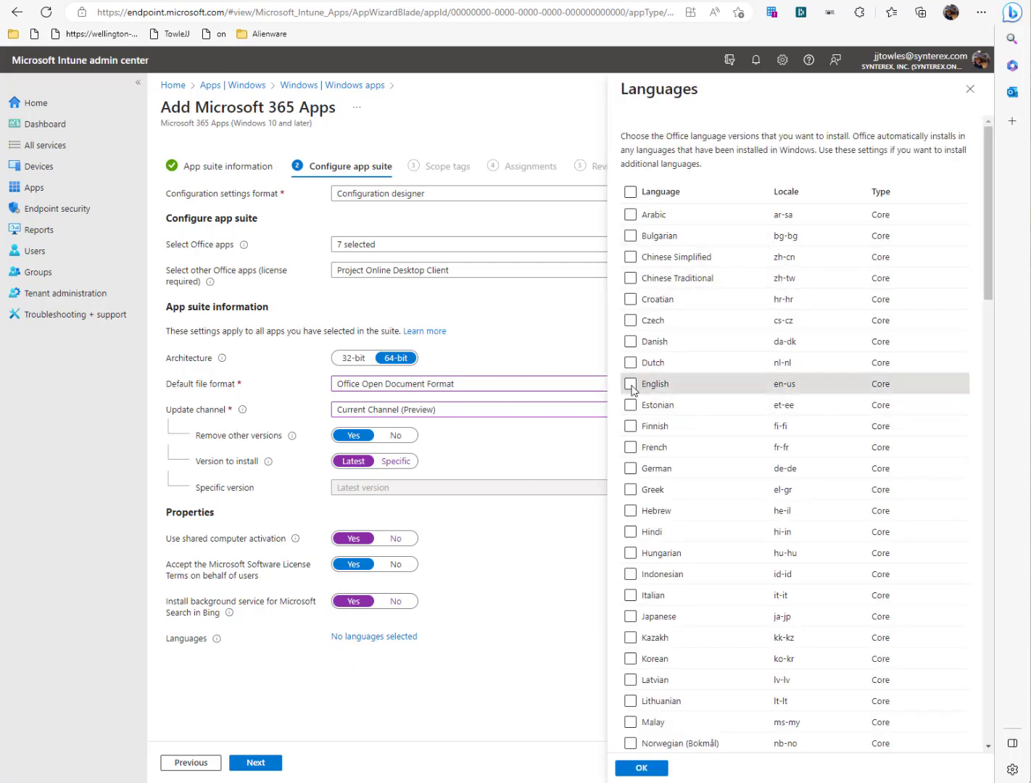
{"action": "left_click", "coordinate": [641, 769]}
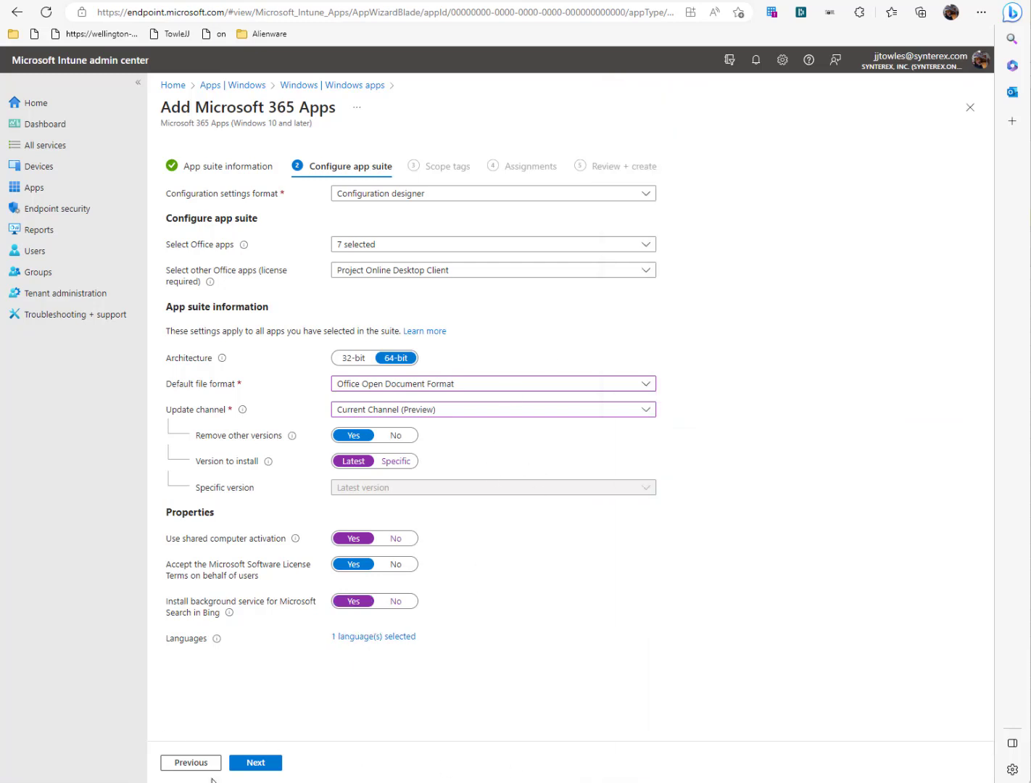
{"action": "left_click", "coordinate": [255, 763]}
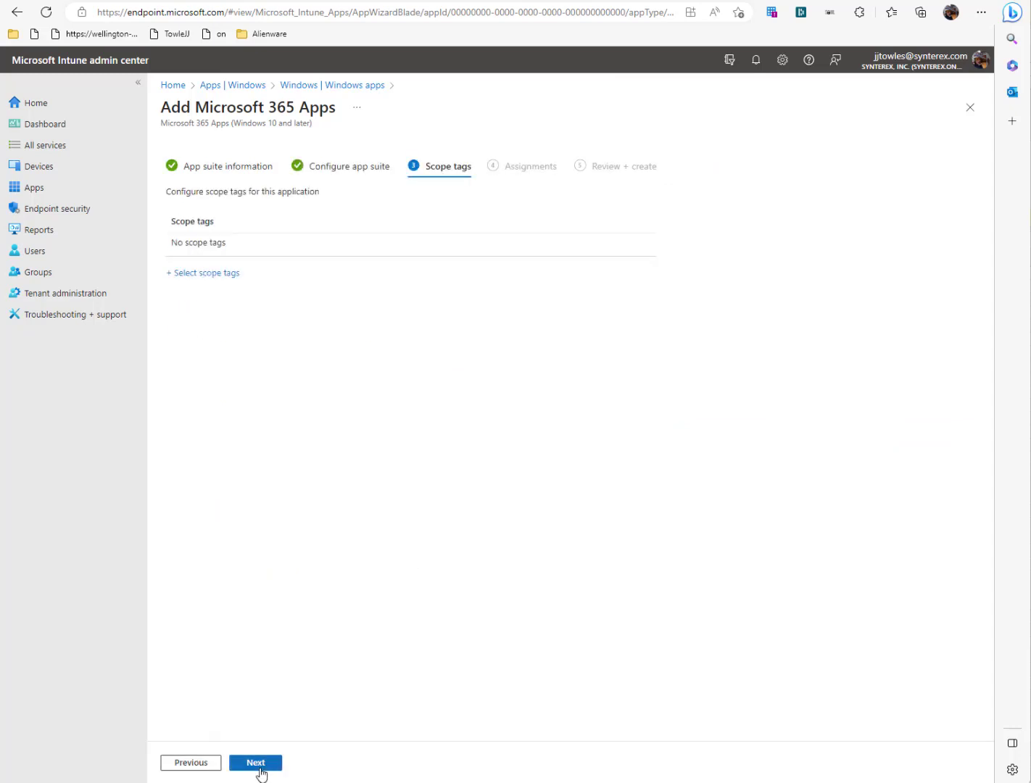
{"action": "mouse_move", "coordinate": [331, 84]}
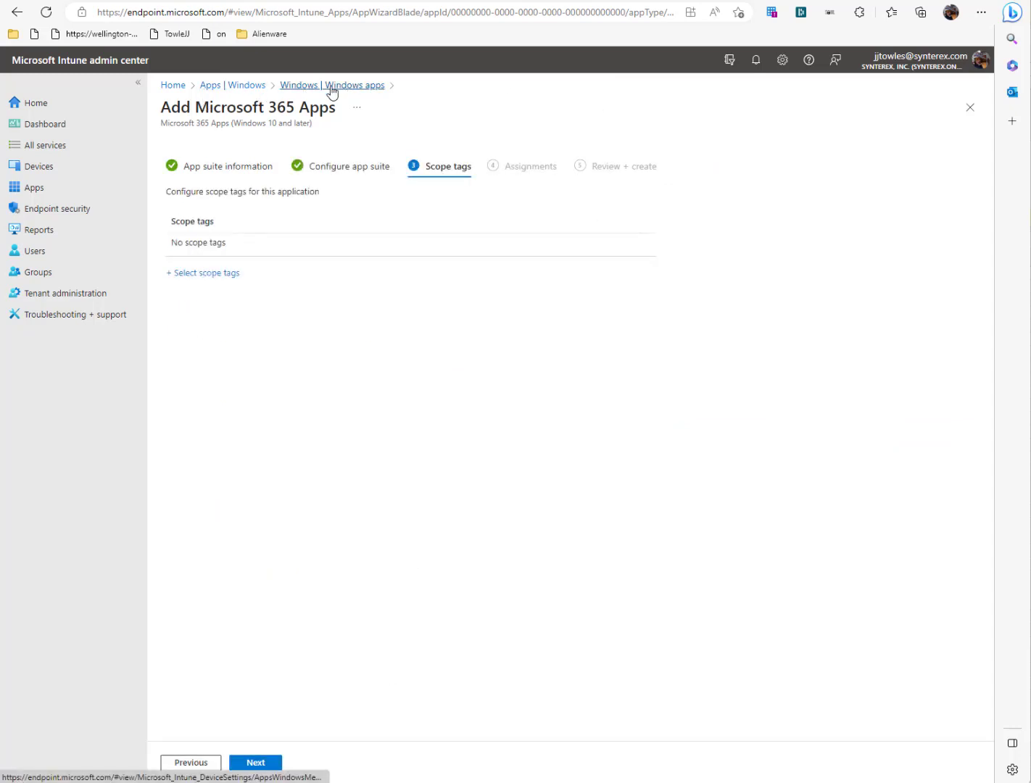
Return to Windows apps and add a new app of type Microsoft Edge for Windows 10 and later
{"action": "left_click", "coordinate": [331, 84]}
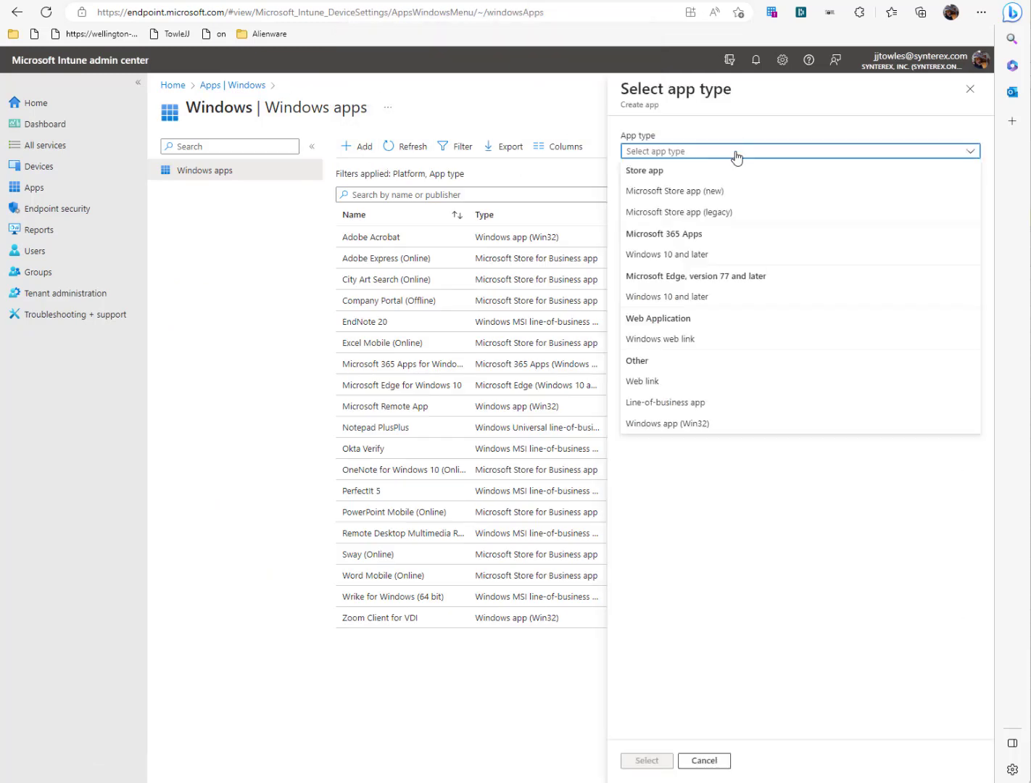
{"action": "left_click", "coordinate": [667, 296]}
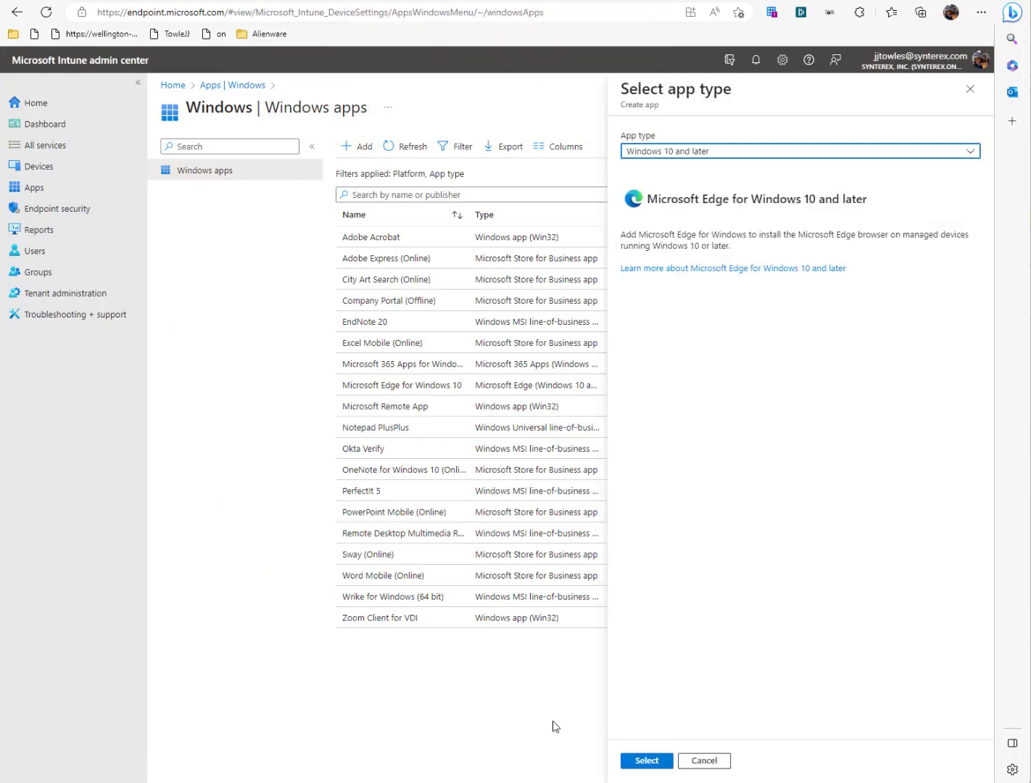
{"action": "left_click", "coordinate": [645, 760]}
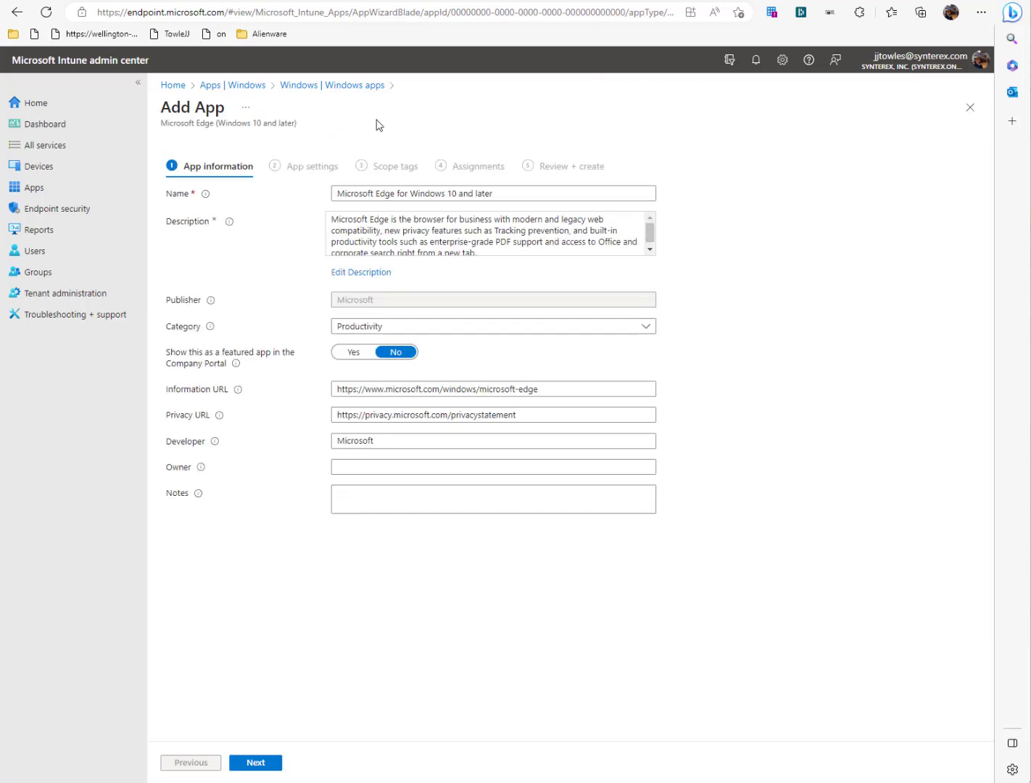
In Edge app settings review languages, set the channel to Dev after trying Beta, and continue to scope tags
{"action": "left_click", "coordinate": [256, 763]}
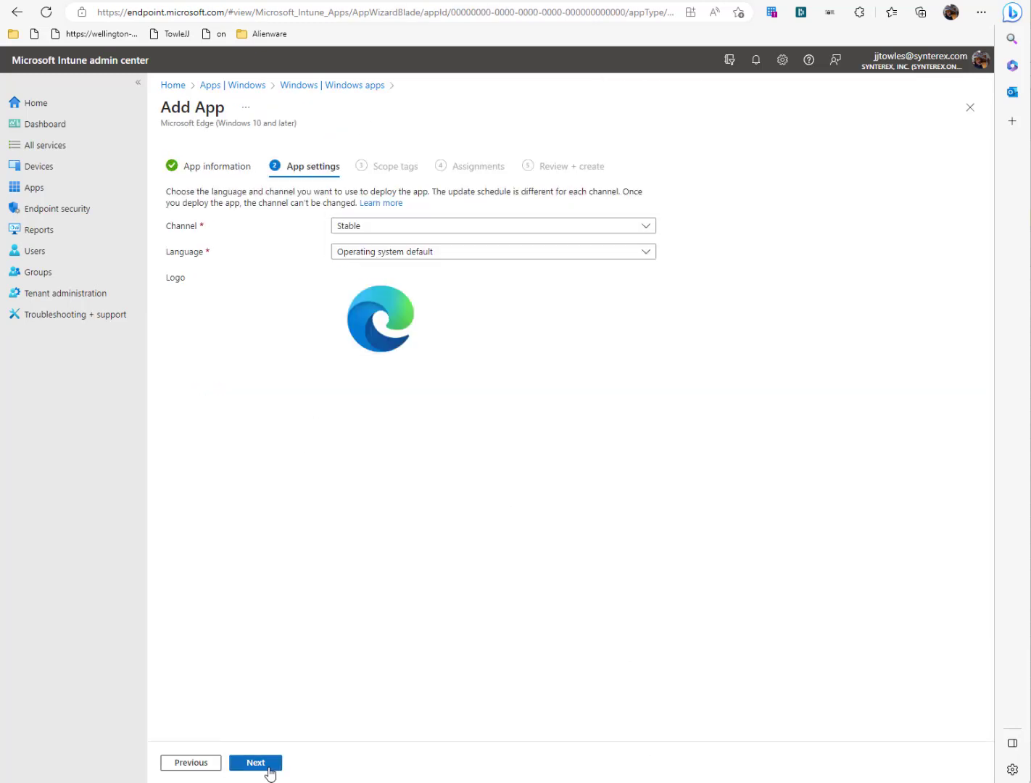
{"action": "left_click", "coordinate": [493, 252]}
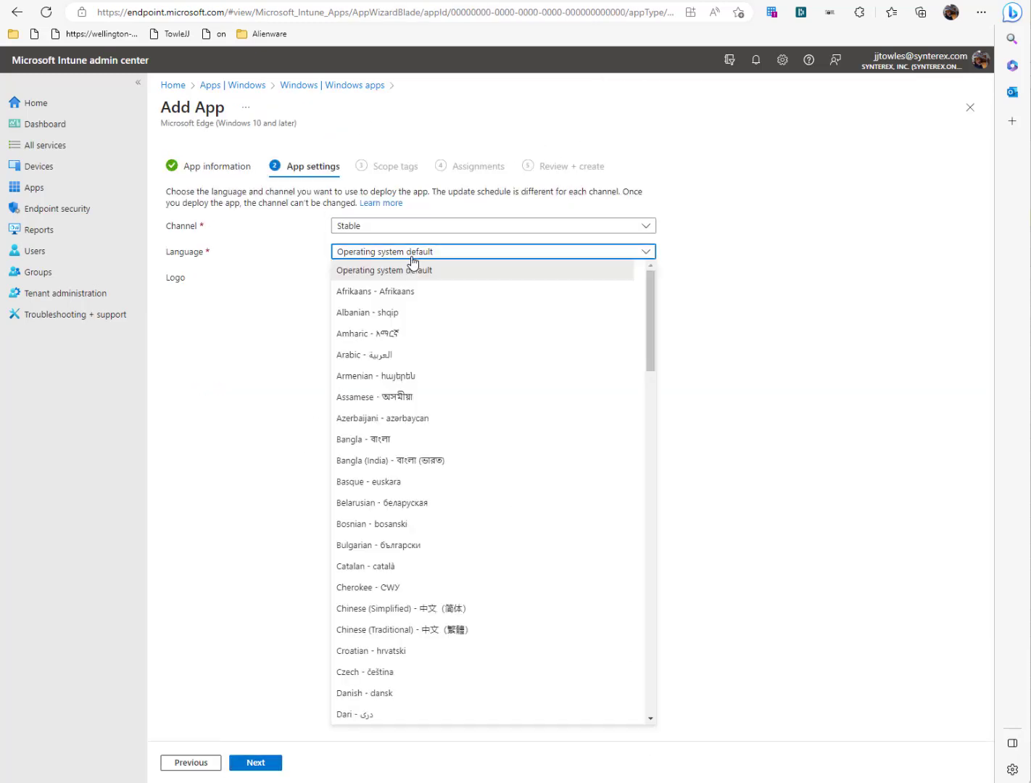
{"action": "left_click", "coordinate": [493, 226]}
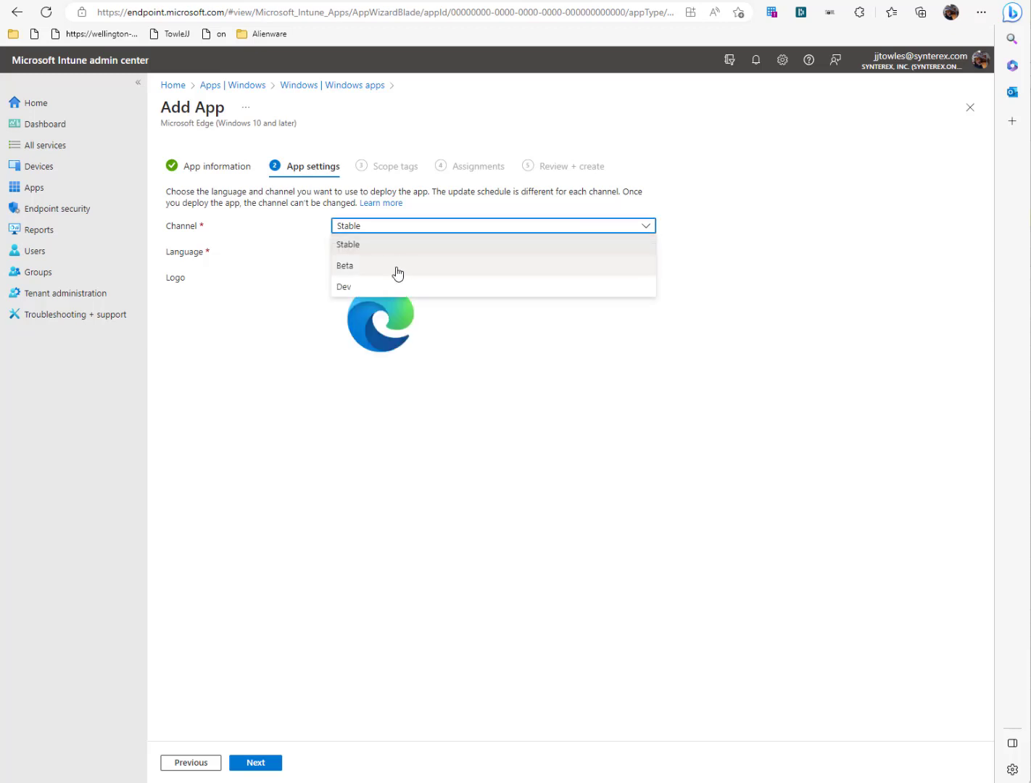
{"action": "left_click", "coordinate": [345, 265]}
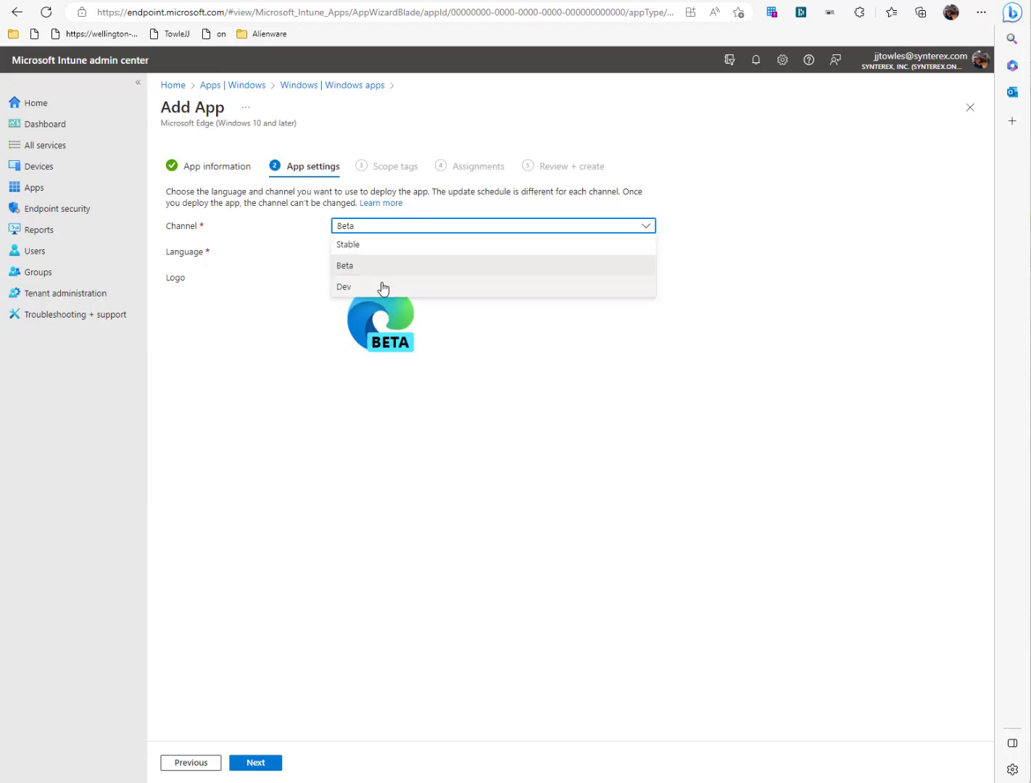
{"action": "left_click", "coordinate": [344, 287]}
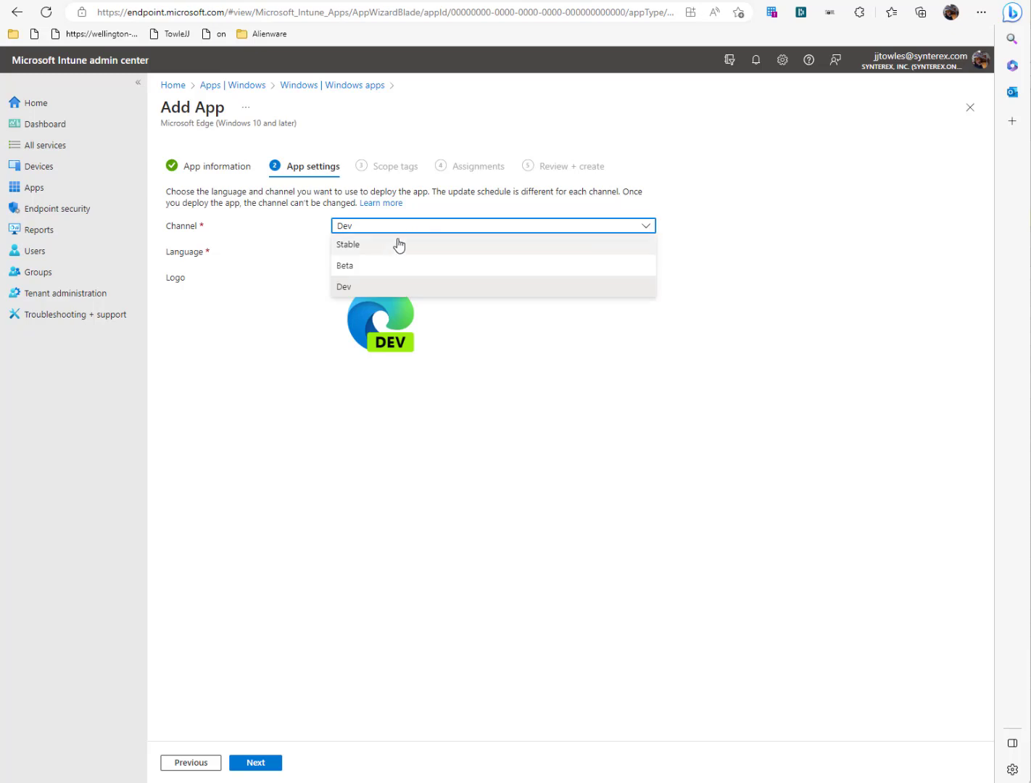
{"action": "left_click", "coordinate": [255, 763]}
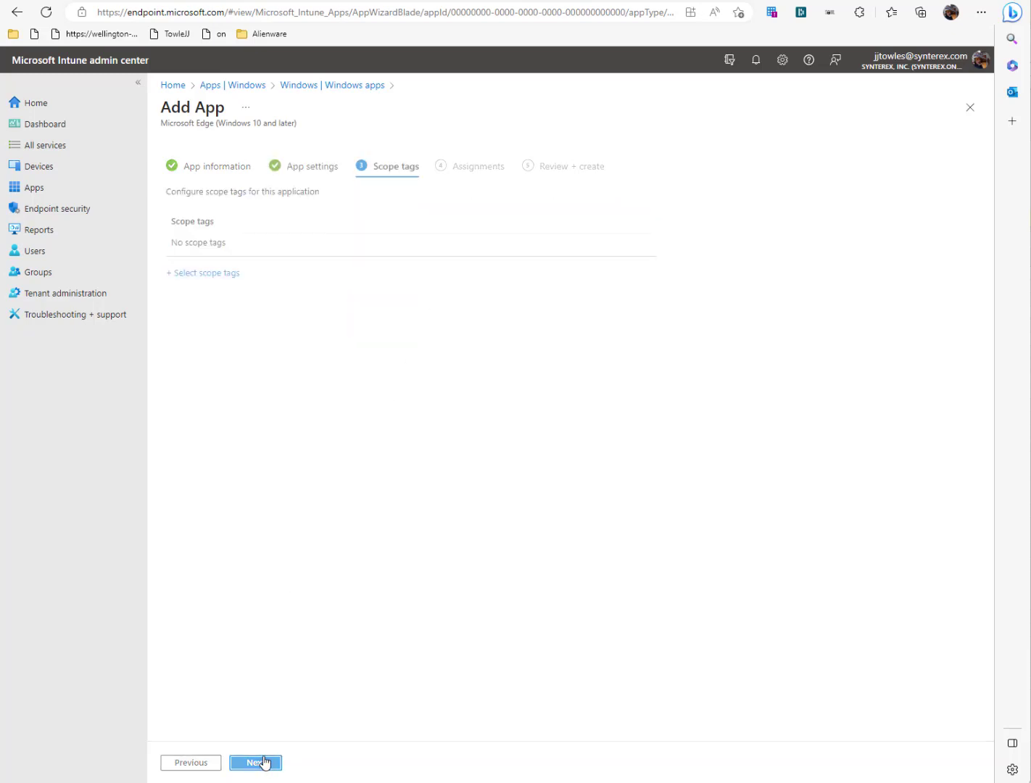